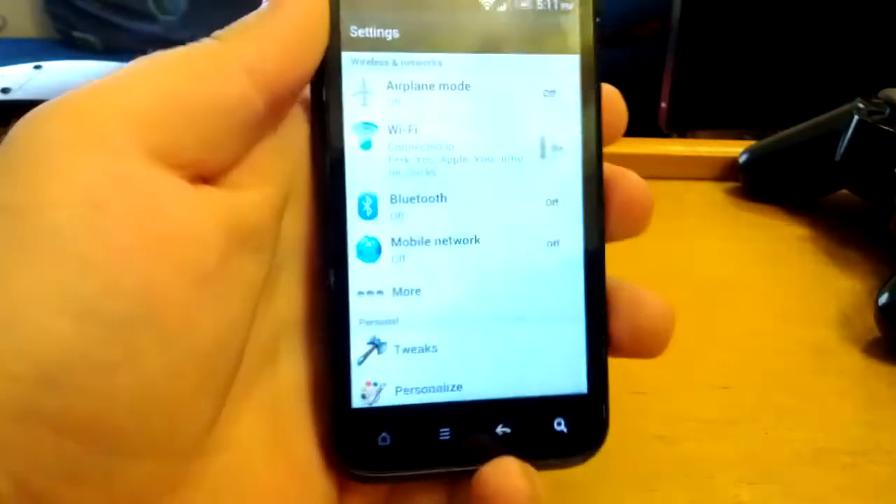
# Step: Scroll the Settings list to Personal and enter Tweaks on its Lockscreen tab
pyautogui.scroll(-3)
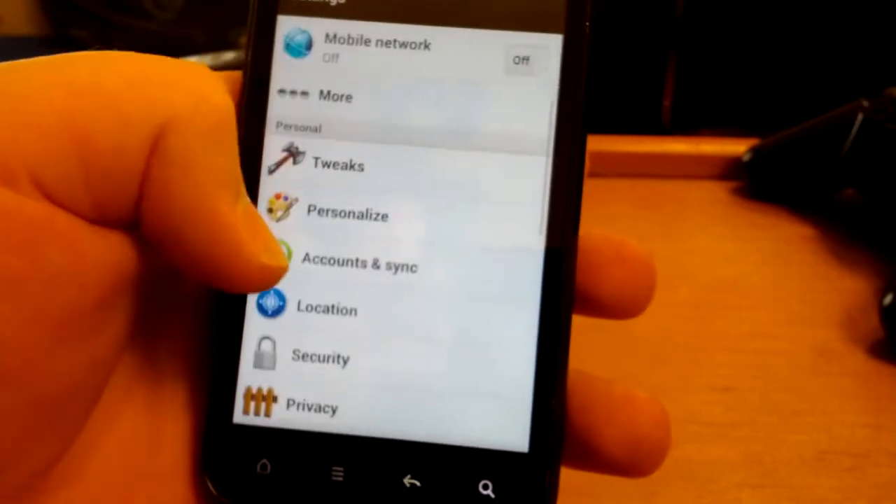
pyautogui.click(345, 214)
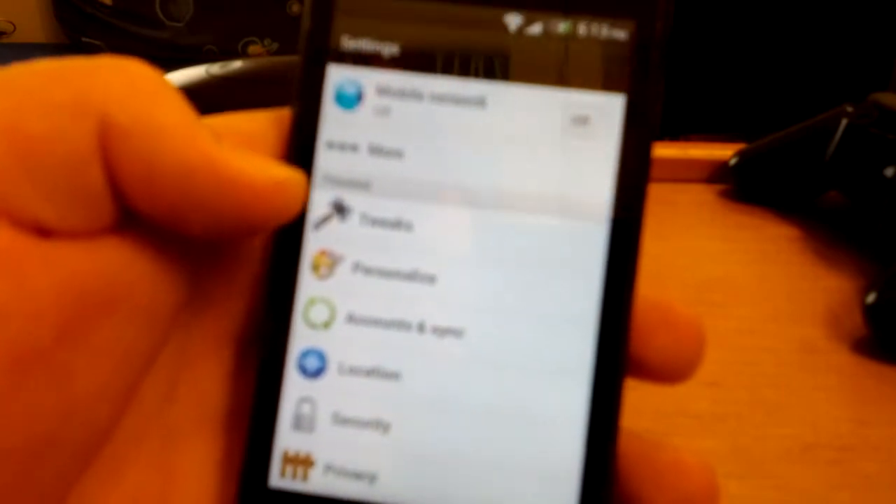
pyautogui.scroll(-3)
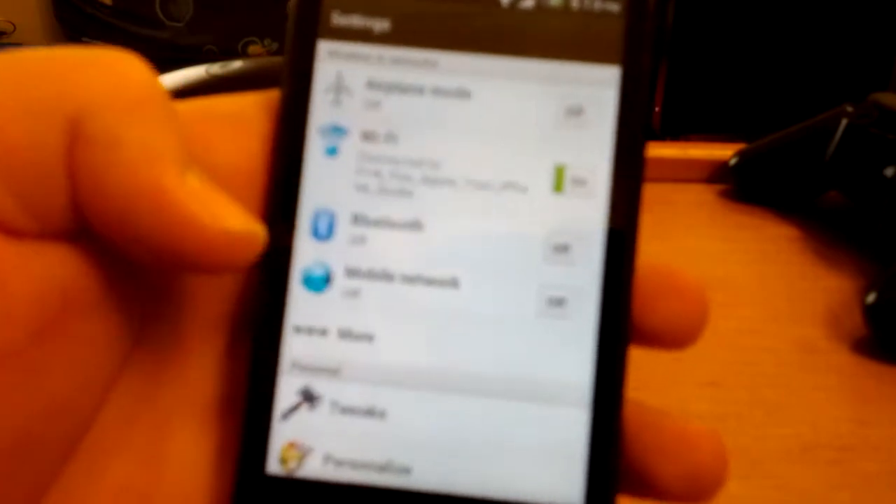
pyautogui.scroll(3)
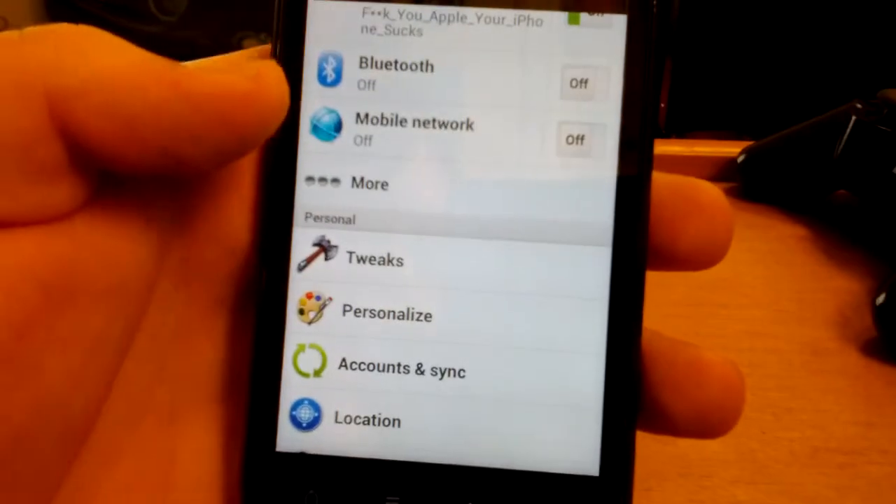
pyautogui.click(375, 258)
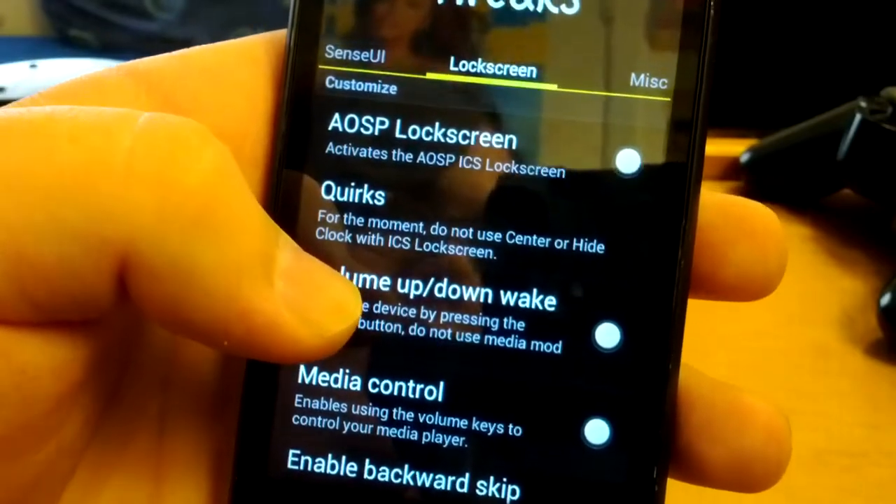
# Step: Scroll through the Lockscreen options and on to the Misc power menu item tweaks
pyautogui.scroll(-3)
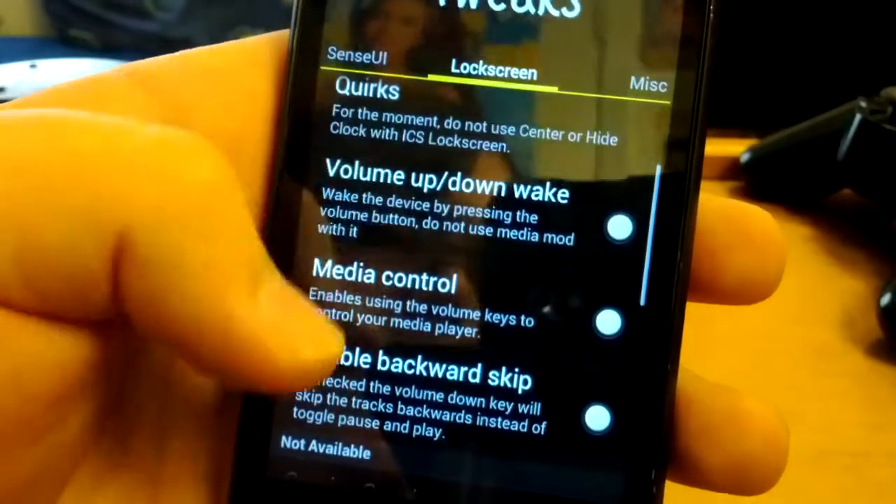
pyautogui.scroll(-3)
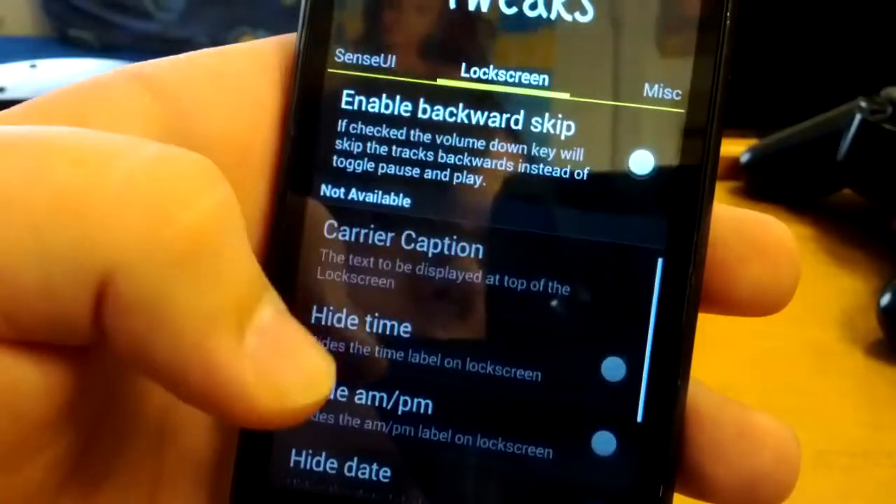
pyautogui.scroll(-3)
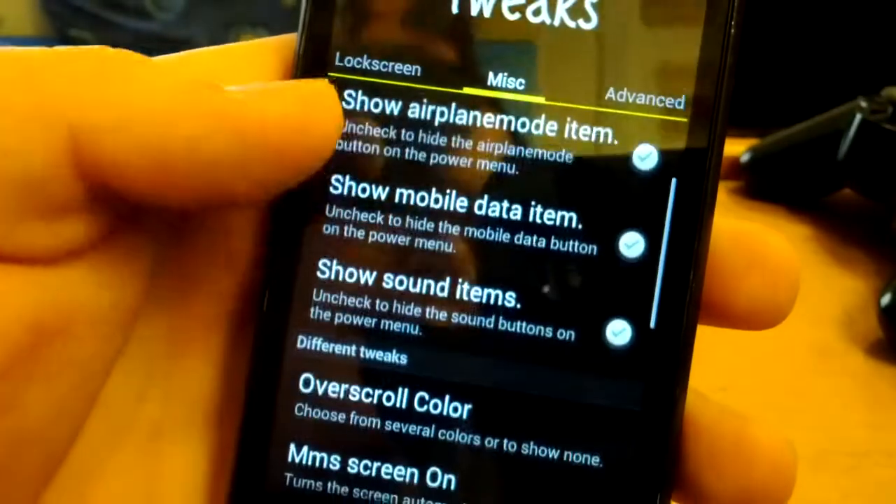
pyautogui.scroll(-3)
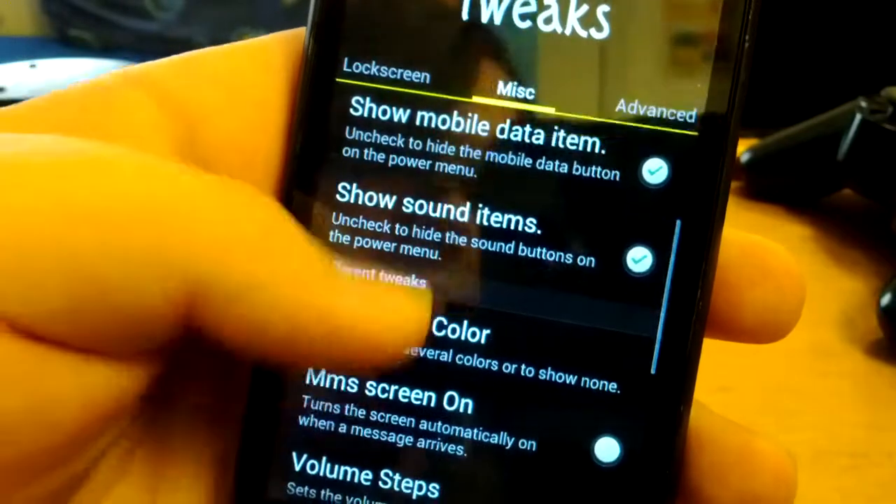
pyautogui.scroll(-3)
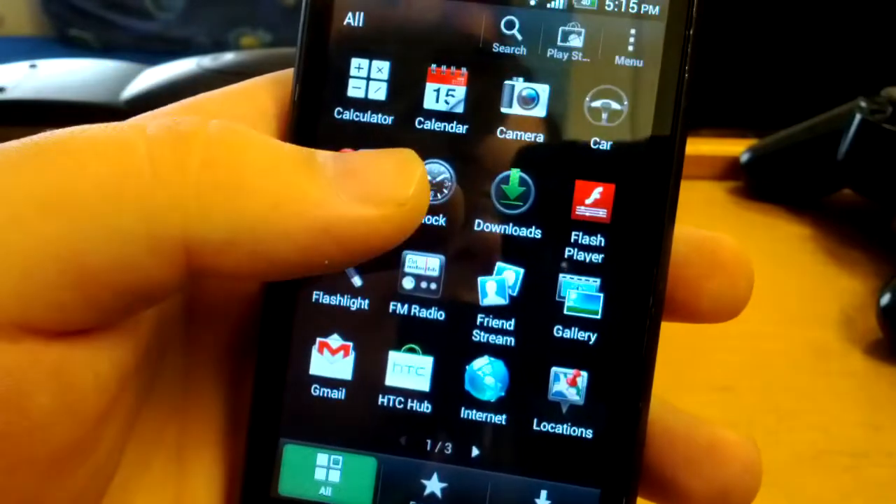
# Step: Swipe the All apps grid to page 2, showing Mail through Task Manager
pyautogui.hscroll(-3)
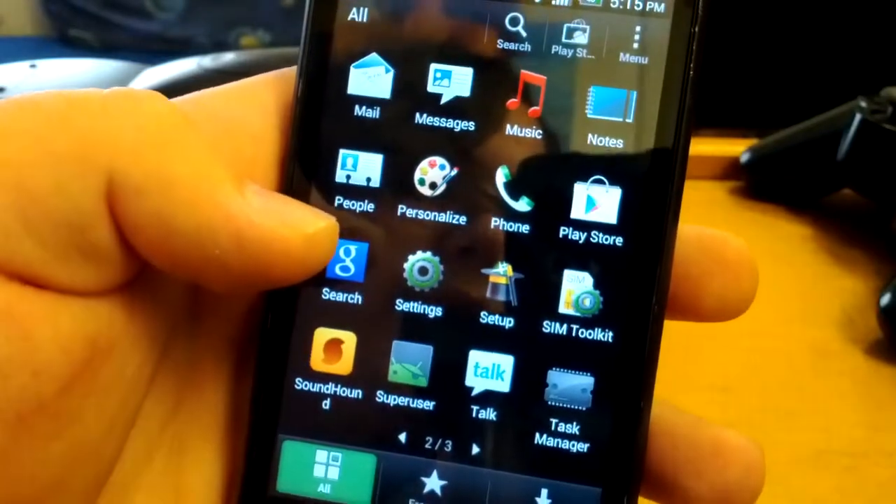